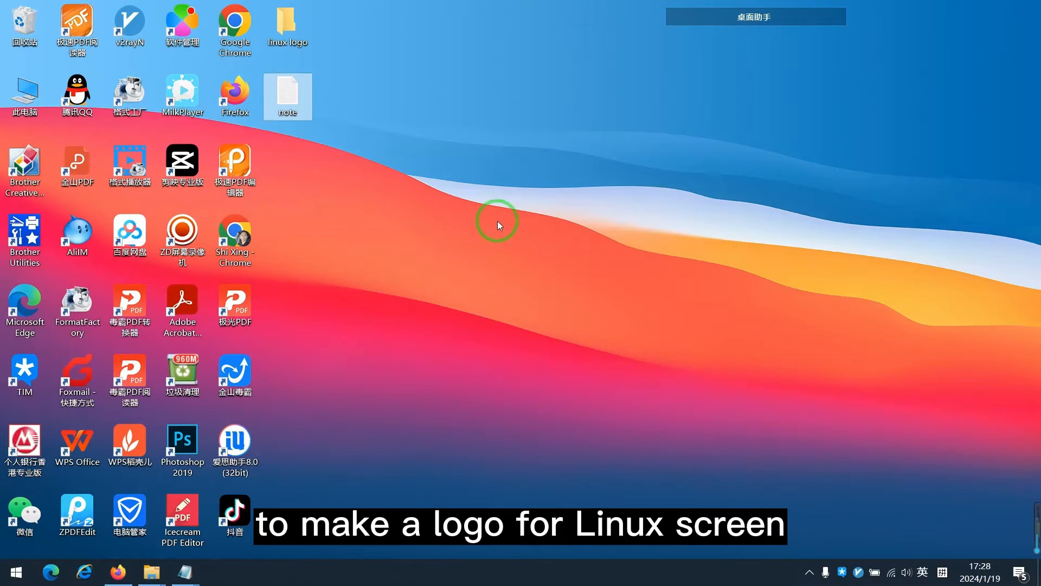
- Read the note's requirements: 1920*720 resolution, png format, name updatelogo.png
double_click(288, 96)
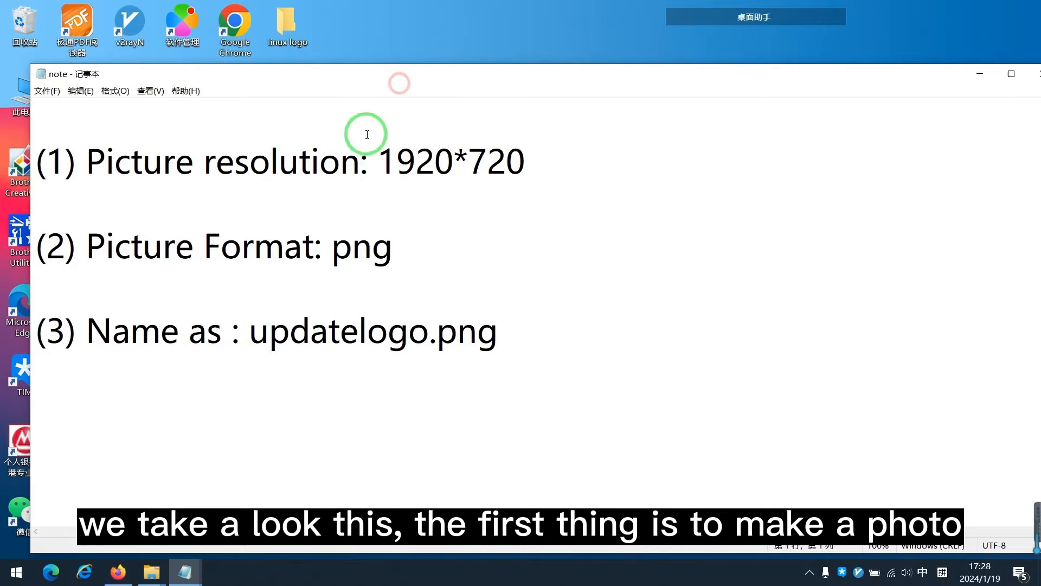
click(378, 165)
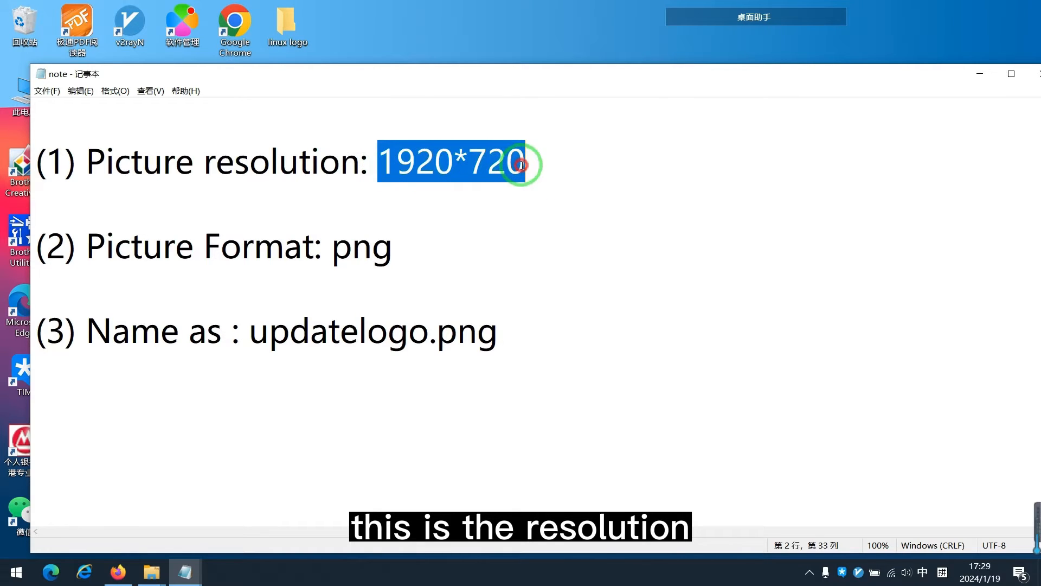
mouse_move(460, 191)
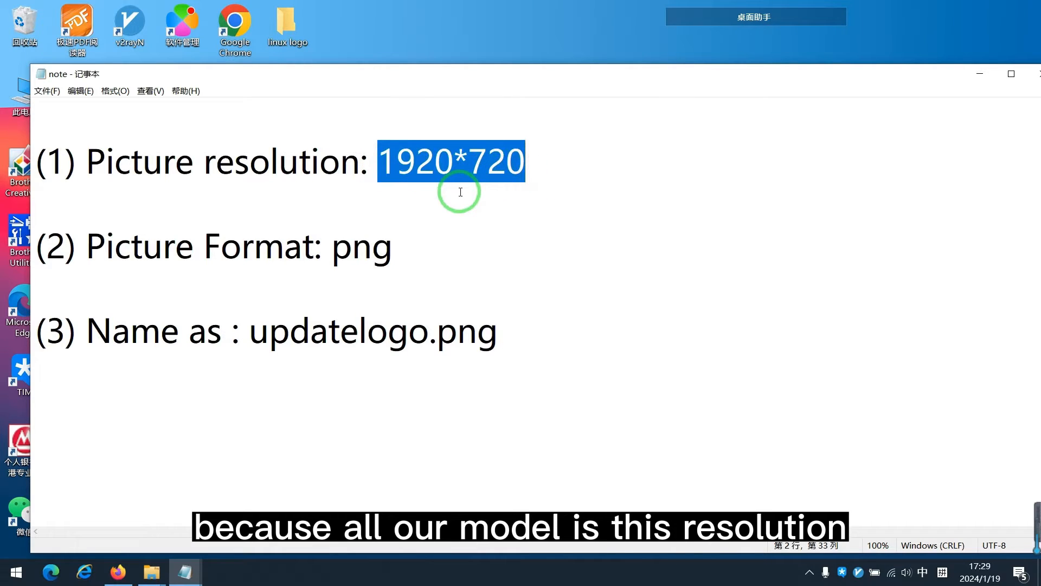
mouse_move(380, 161)
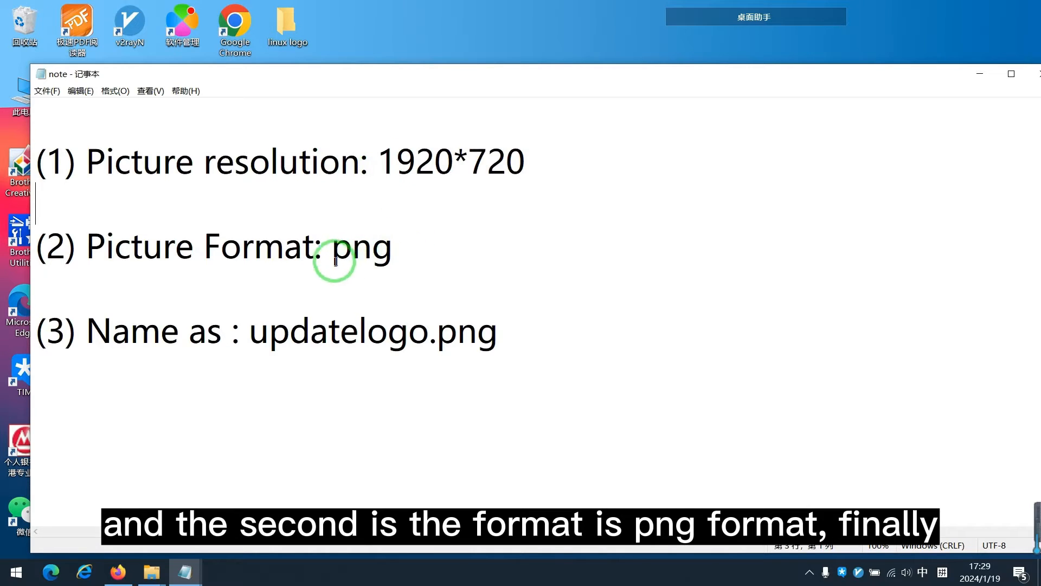
double_click(359, 246)
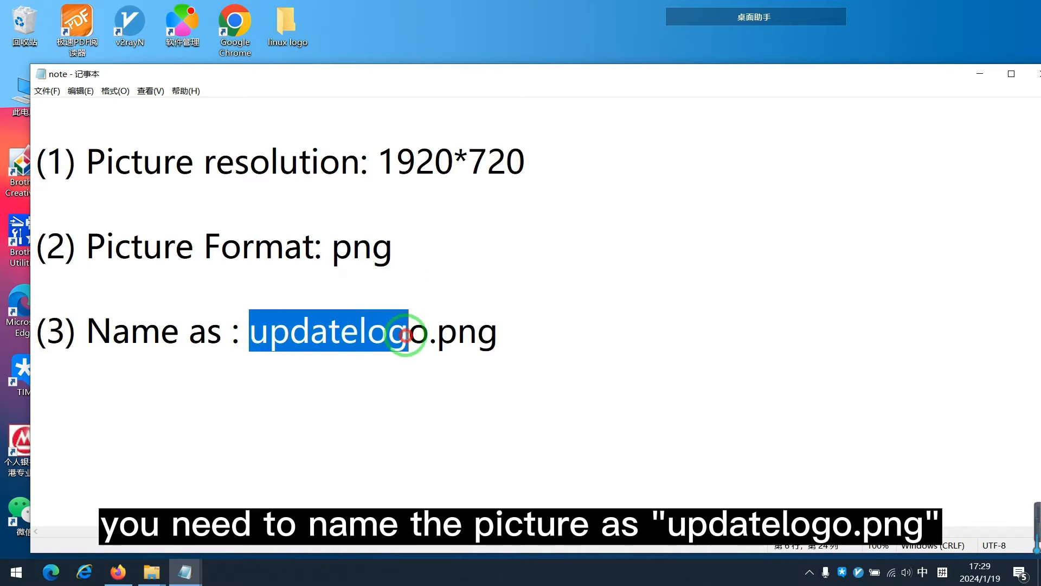
drag(407, 335, 502, 335)
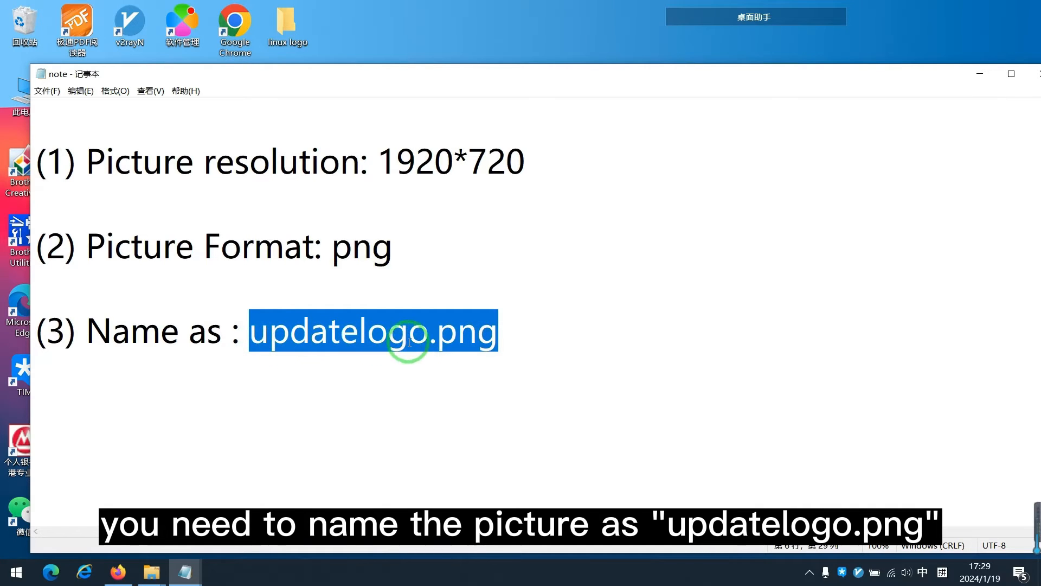
mouse_move(518, 349)
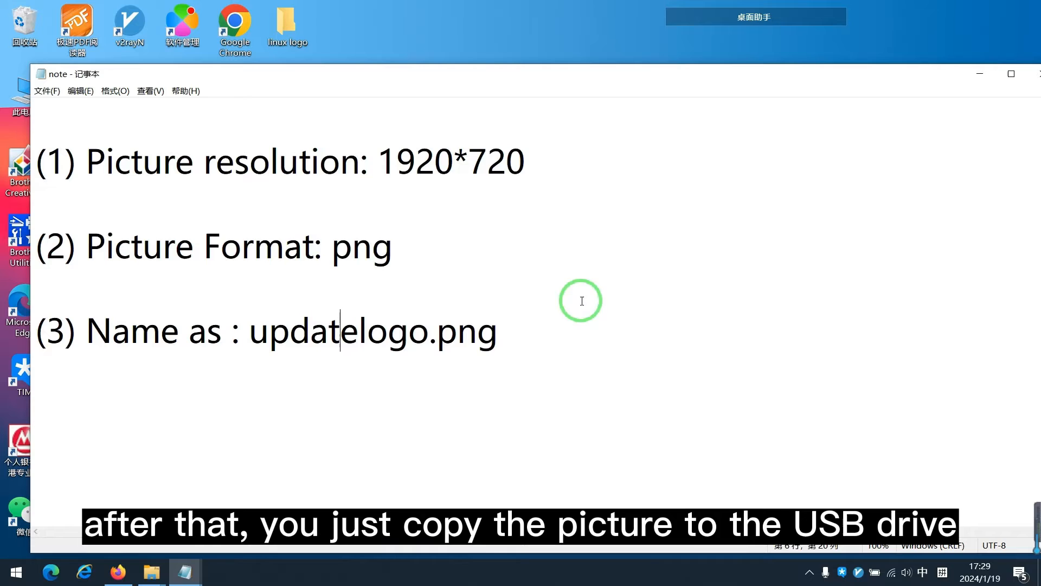
mouse_move(896, 194)
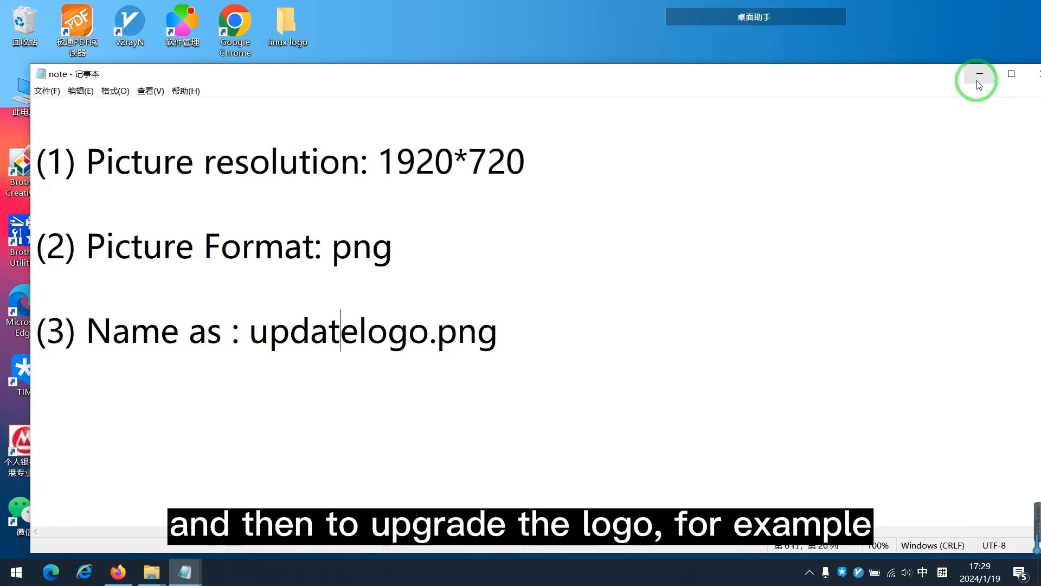
mouse_move(978, 82)
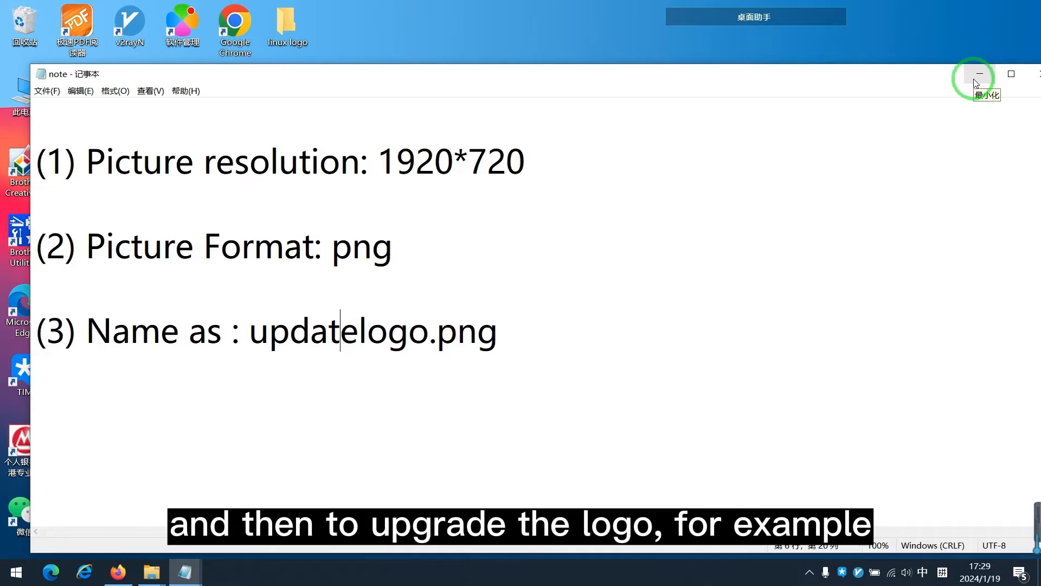
- Hide Notepad and launch the car picture from the linux logo folder in Photoshop
click(978, 74)
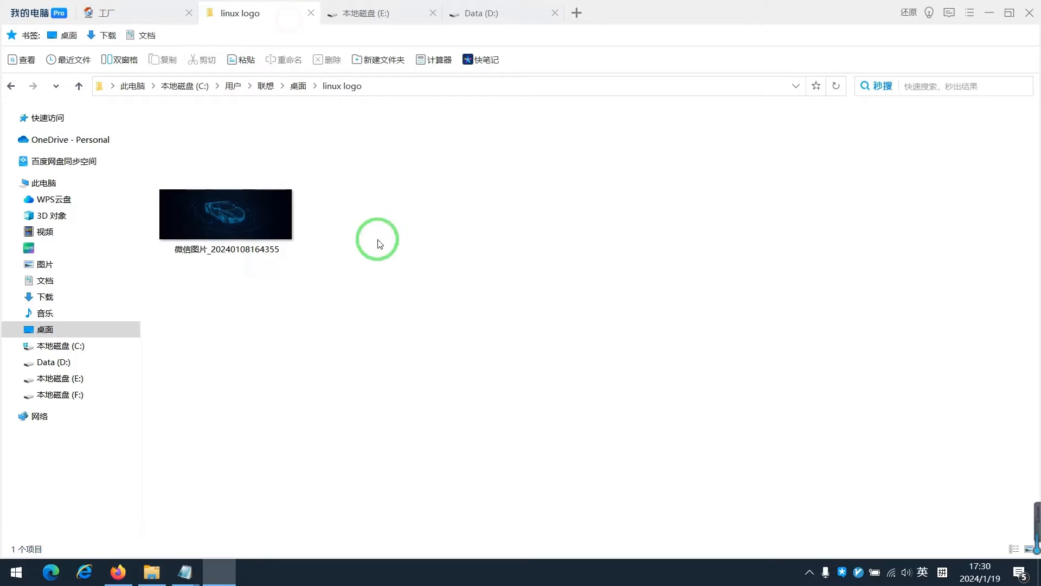
click(237, 225)
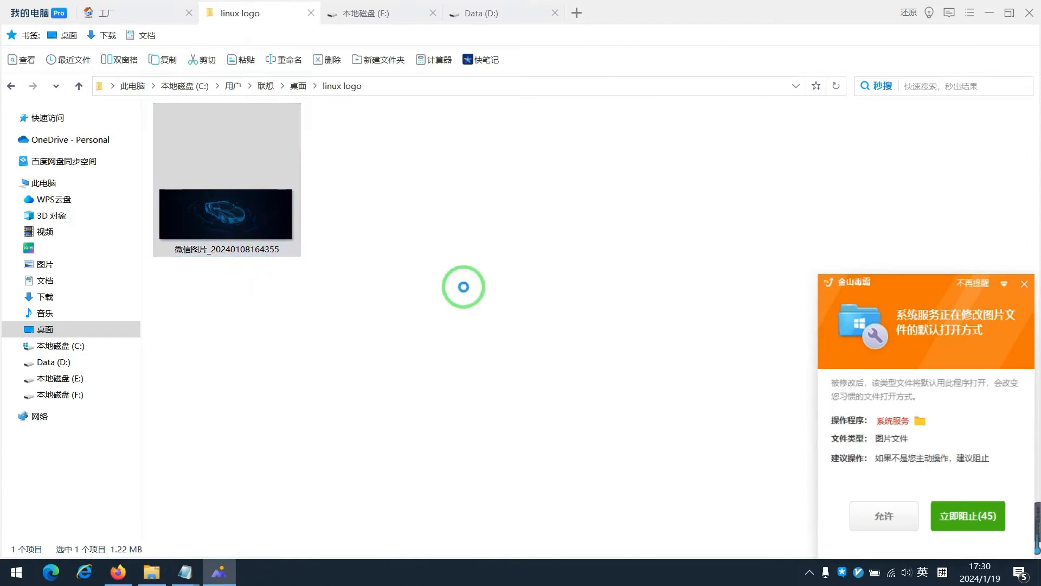
double_click(225, 214)
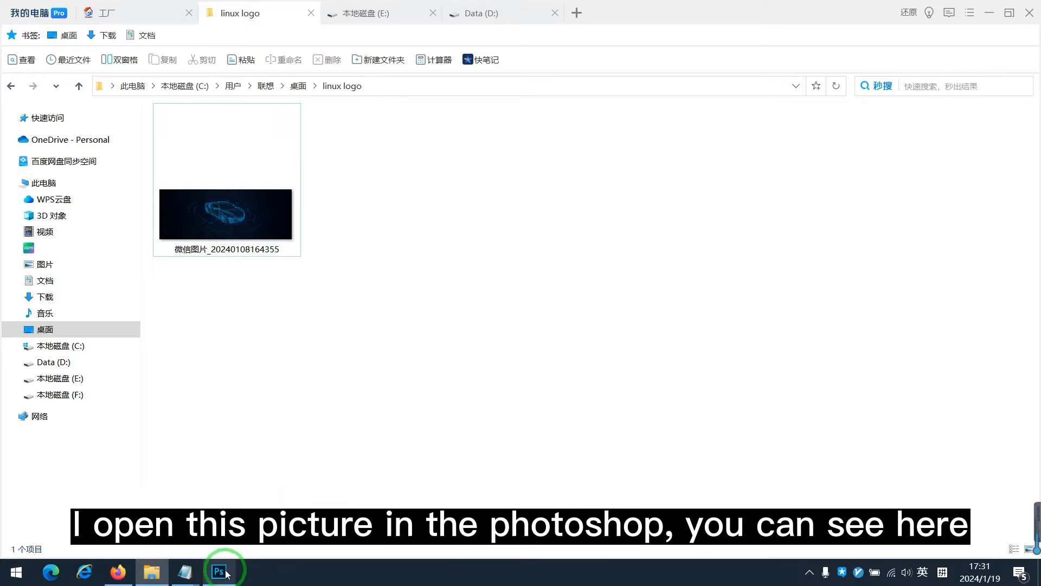
- Confirm the car picture's Image Size as 1920 × 720 pixels
click(219, 571)
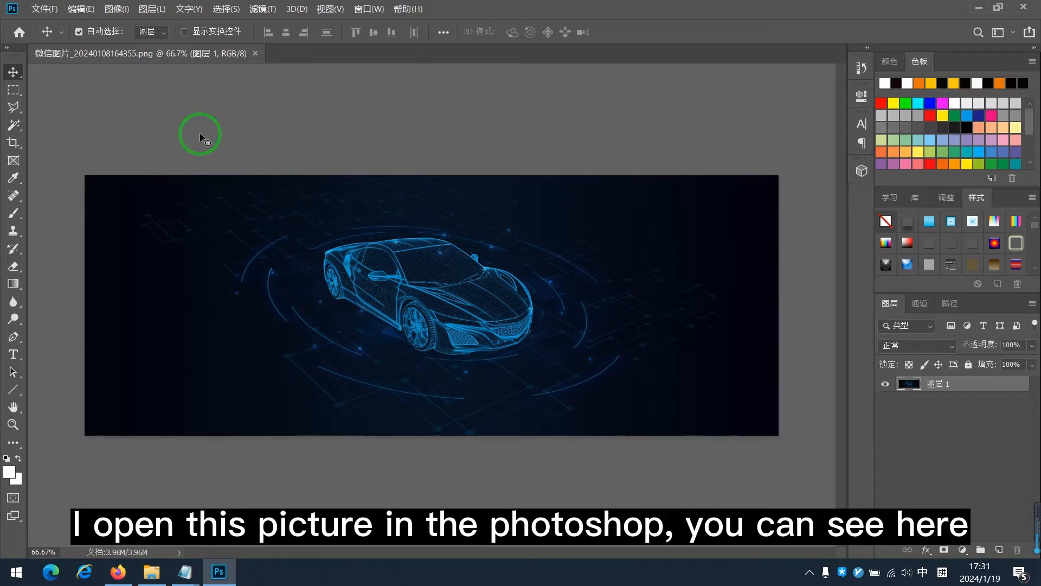
mouse_move(178, 71)
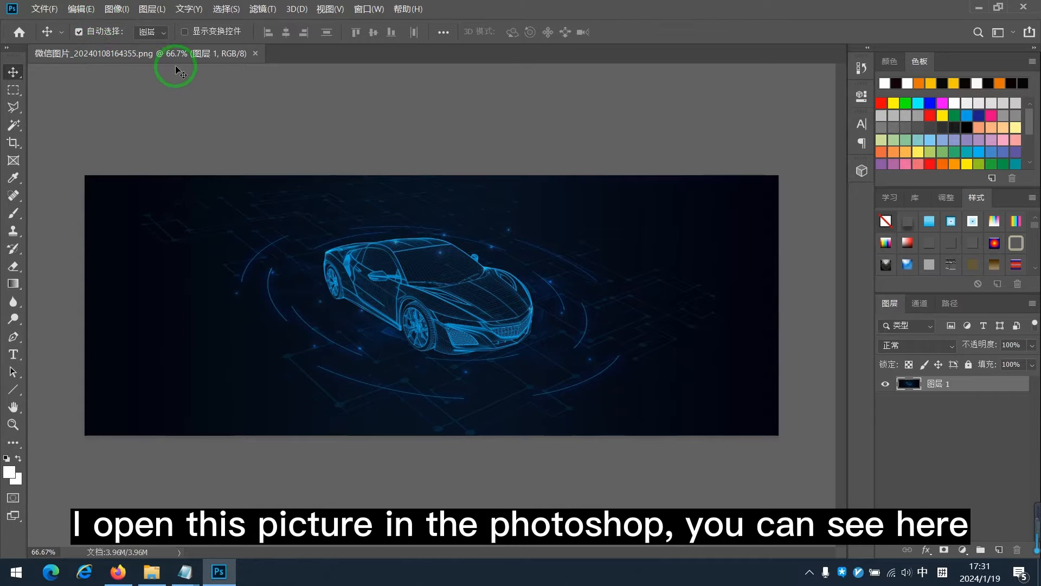
mouse_move(150, 59)
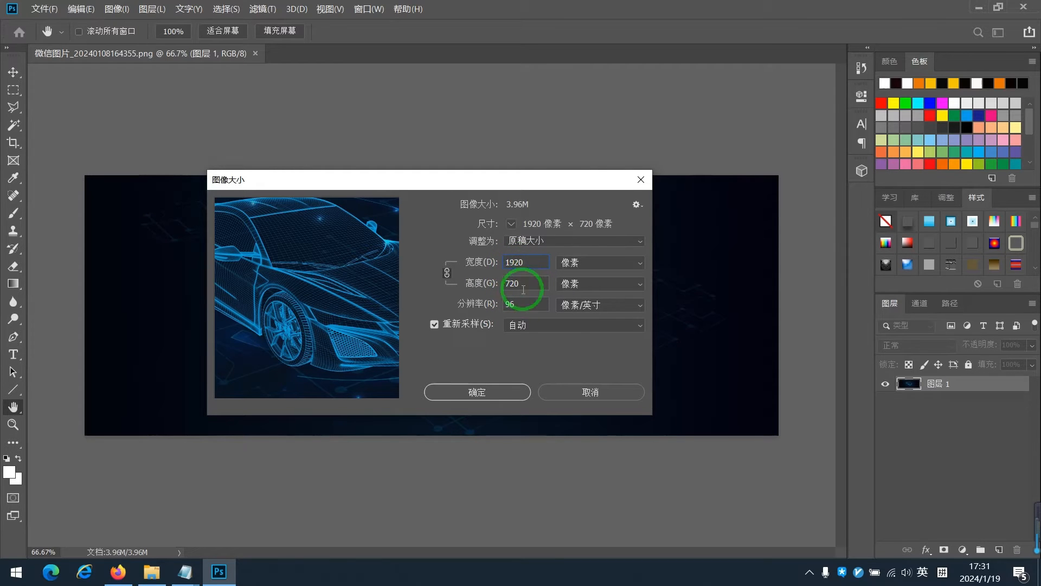
click(477, 393)
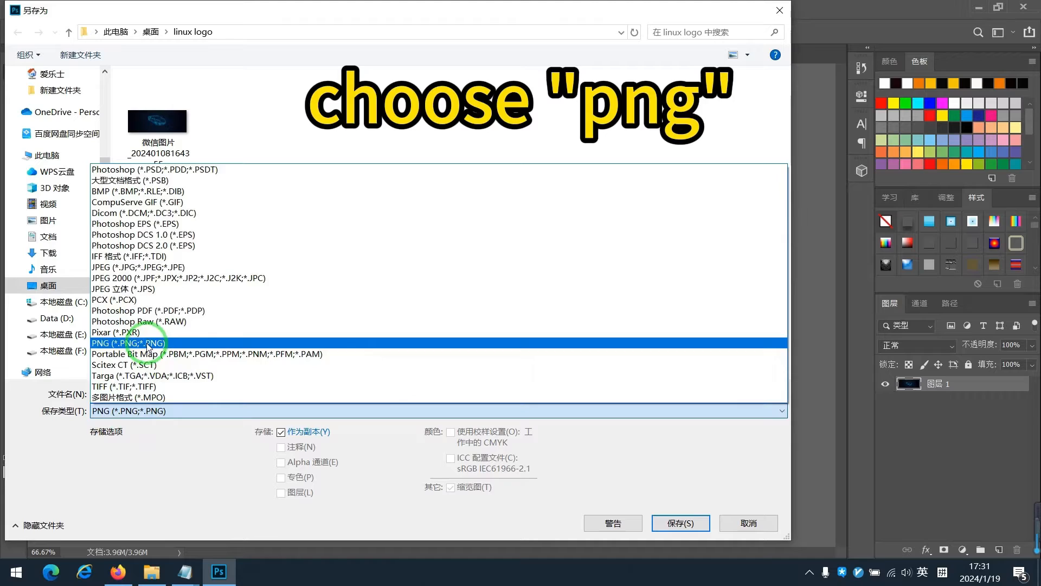
- Save the car image as a PNG named updatelogo in the linux logo folder
click(125, 343)
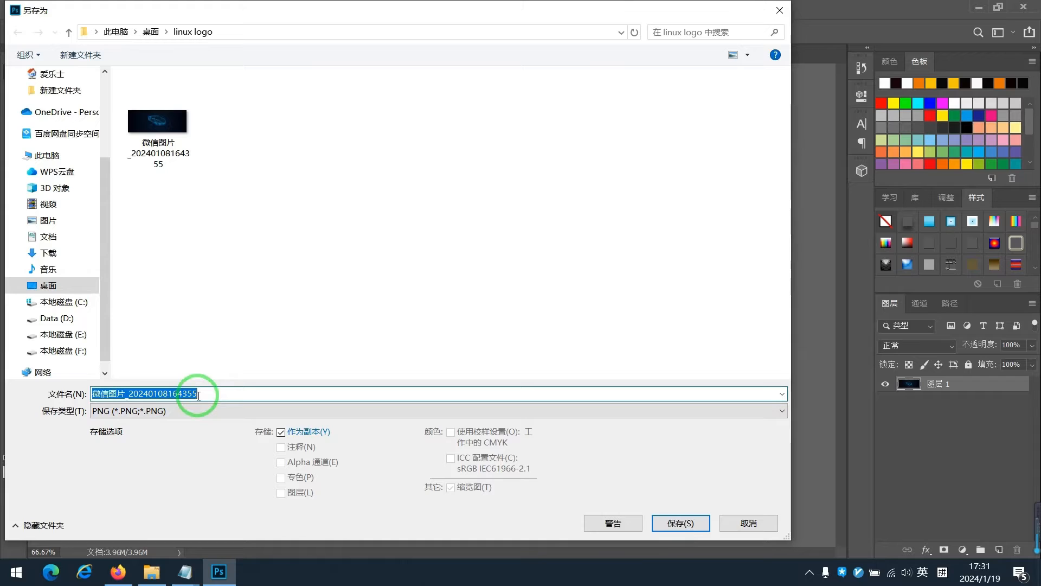
text(upd)
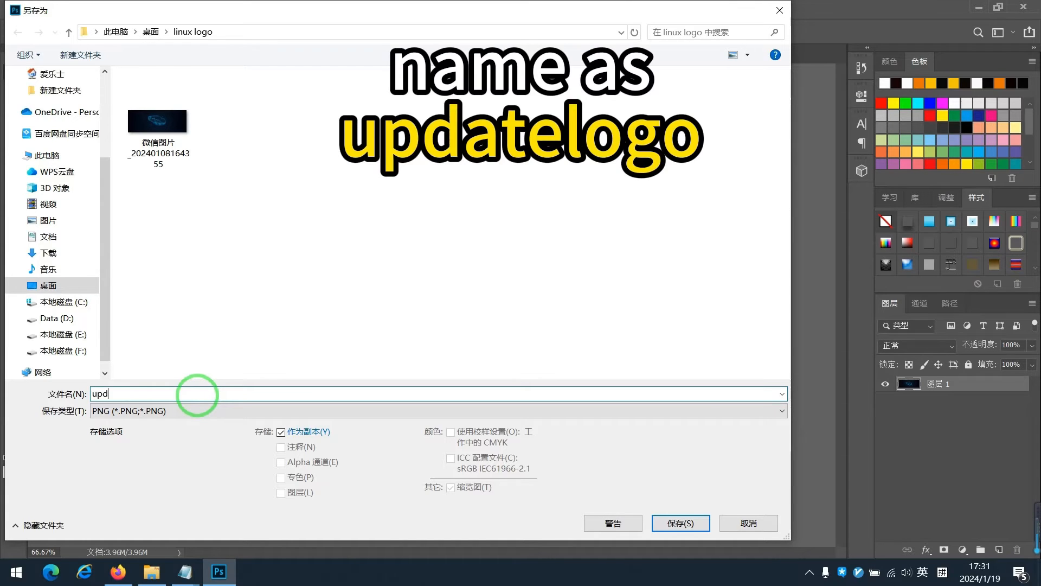
text(ate)
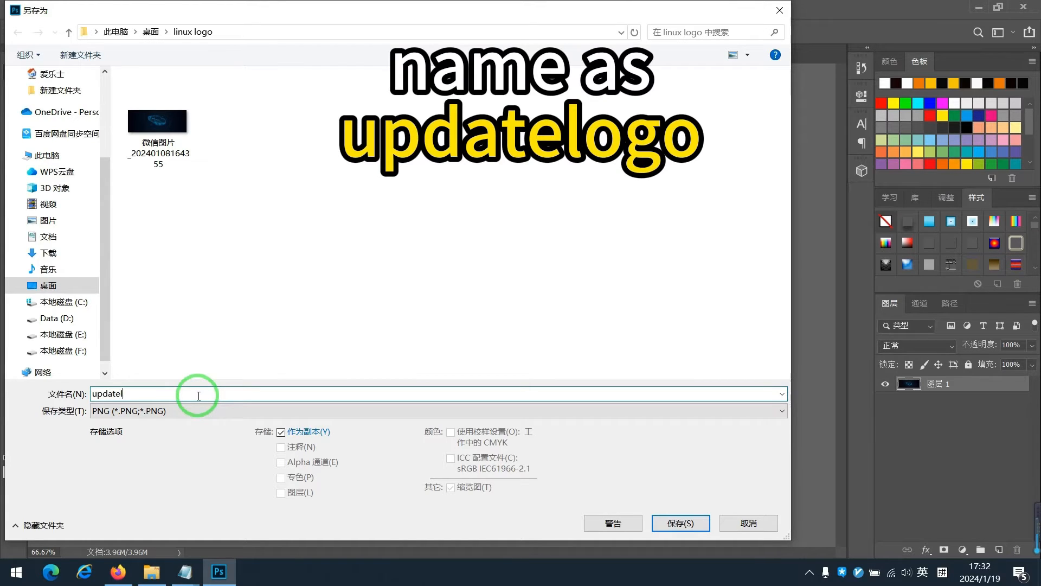
text(logo)
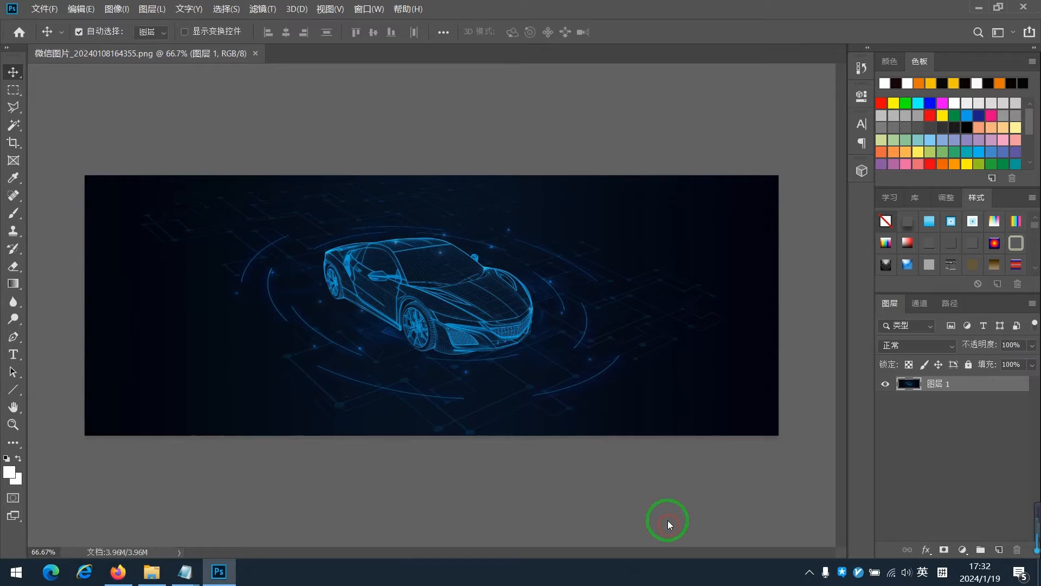
mouse_move(515, 248)
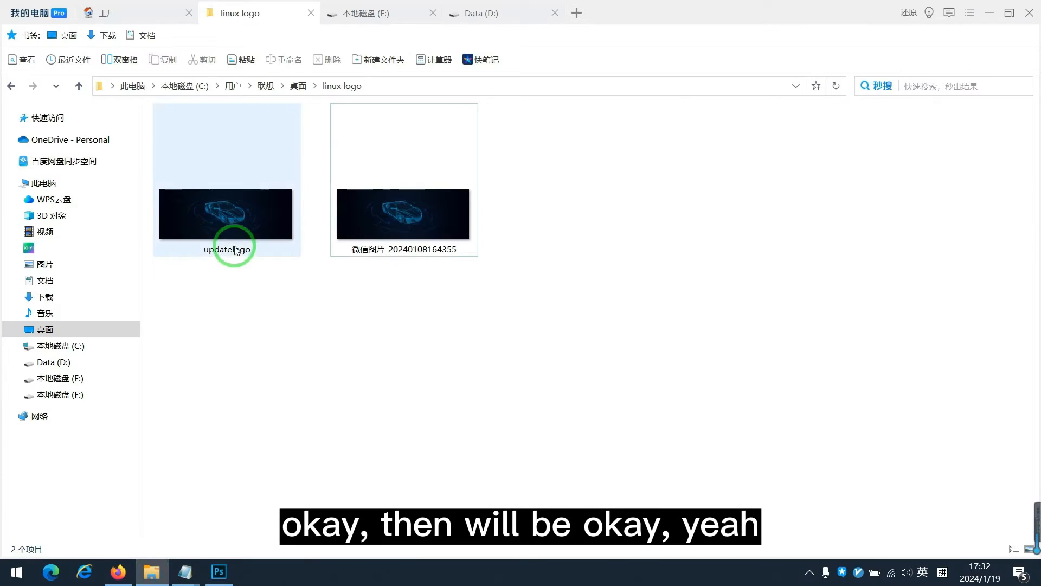
- Select the saved updatelogo PNG in the linux logo folder to check its details
click(225, 214)
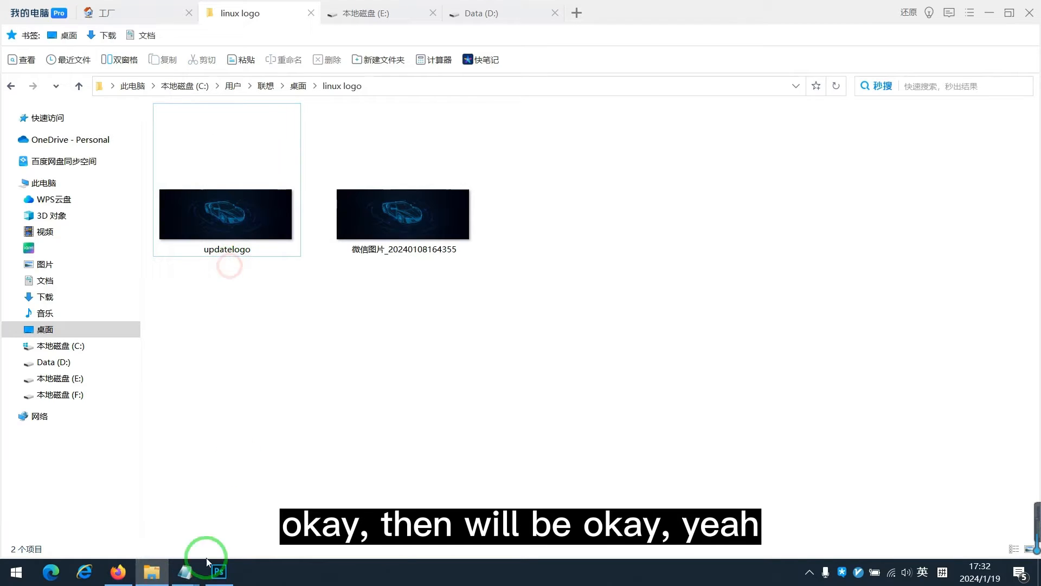
click(184, 571)
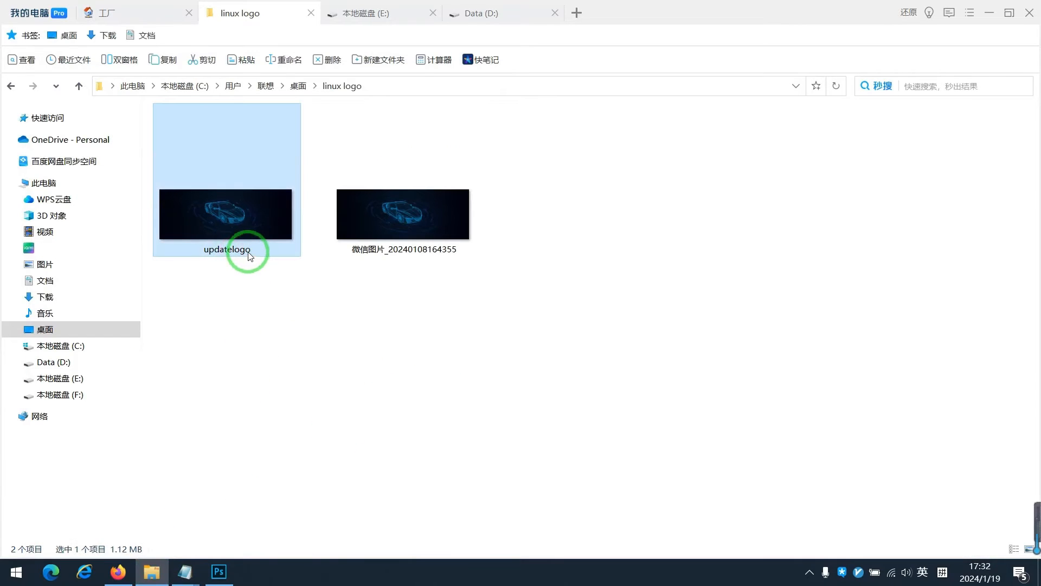
mouse_move(250, 255)
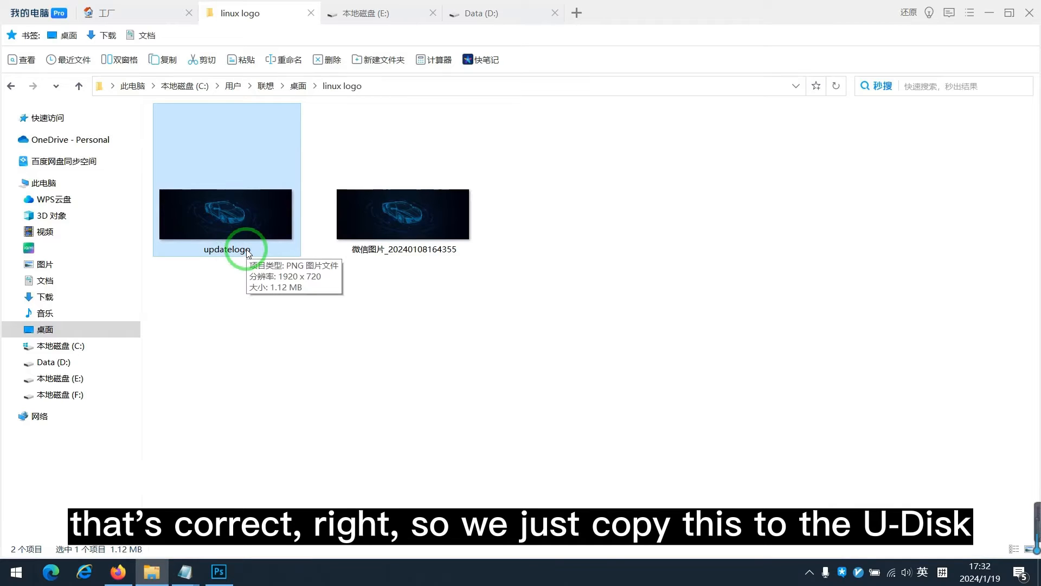
mouse_move(248, 234)
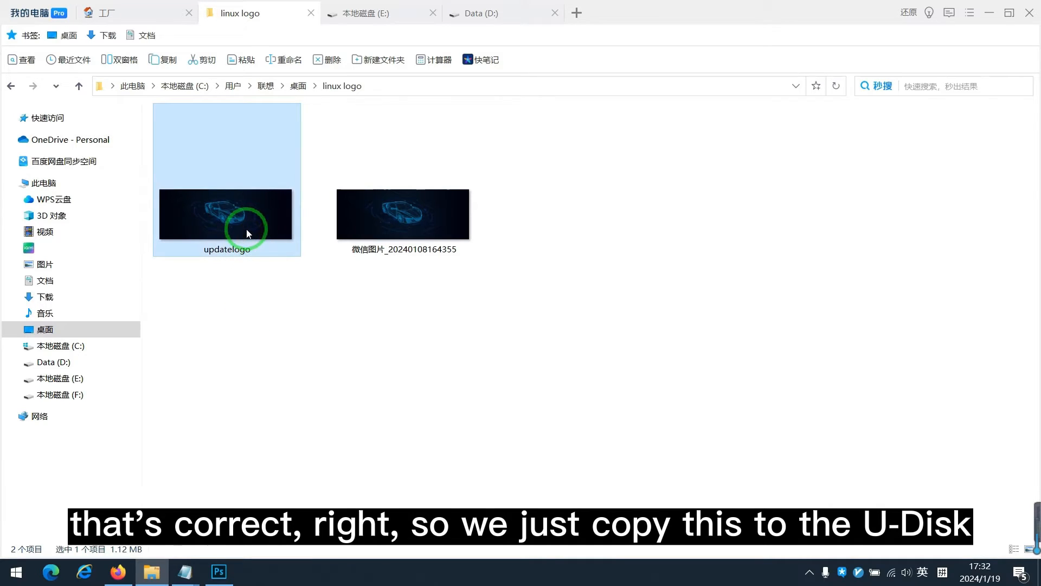
mouse_move(247, 232)
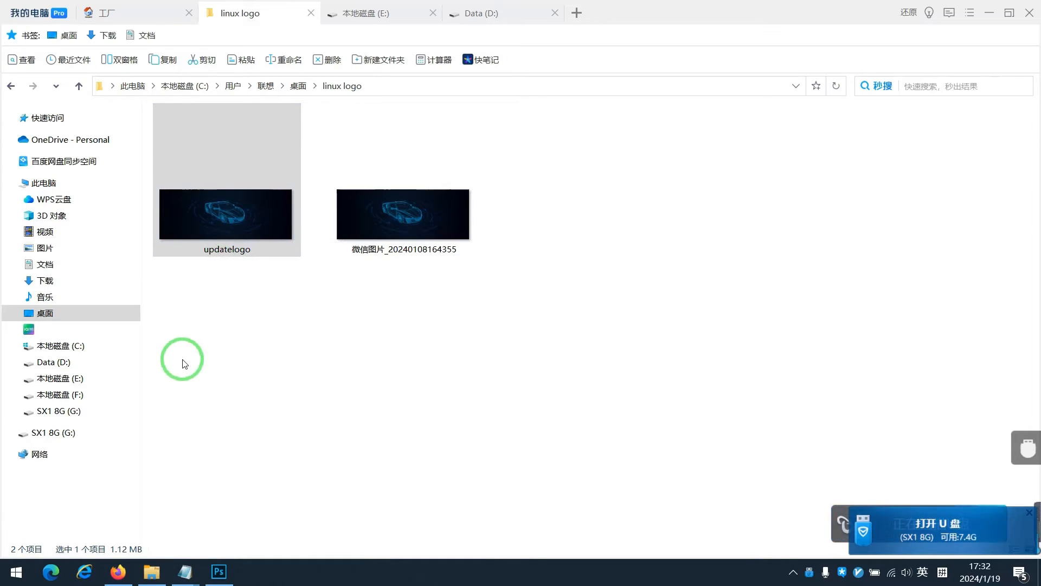
- Quick-format the SX1 8G (G:) USB drive as FAT32 from This PC
click(58, 410)
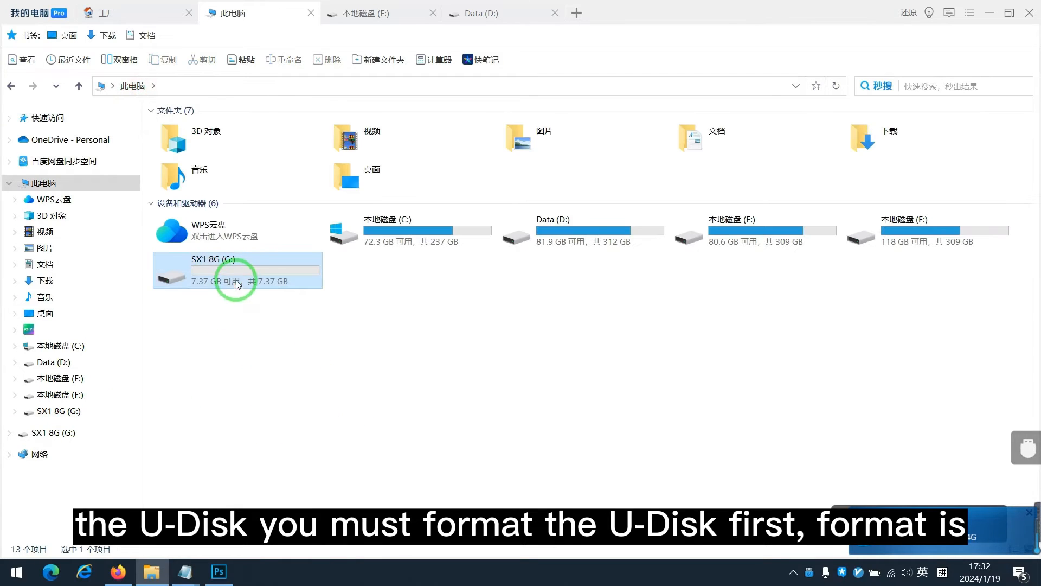
right_click(237, 277)
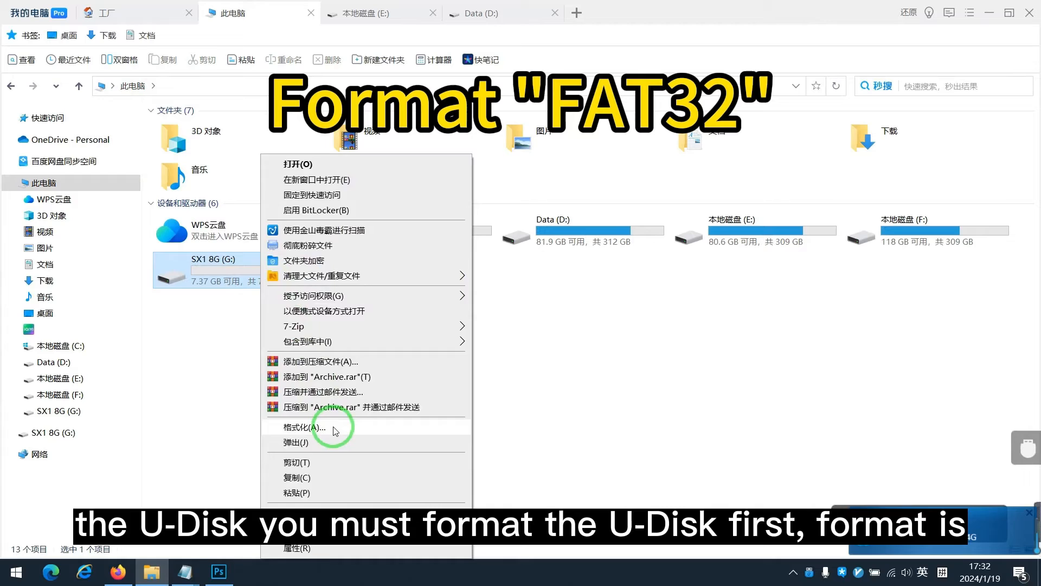
click(296, 428)
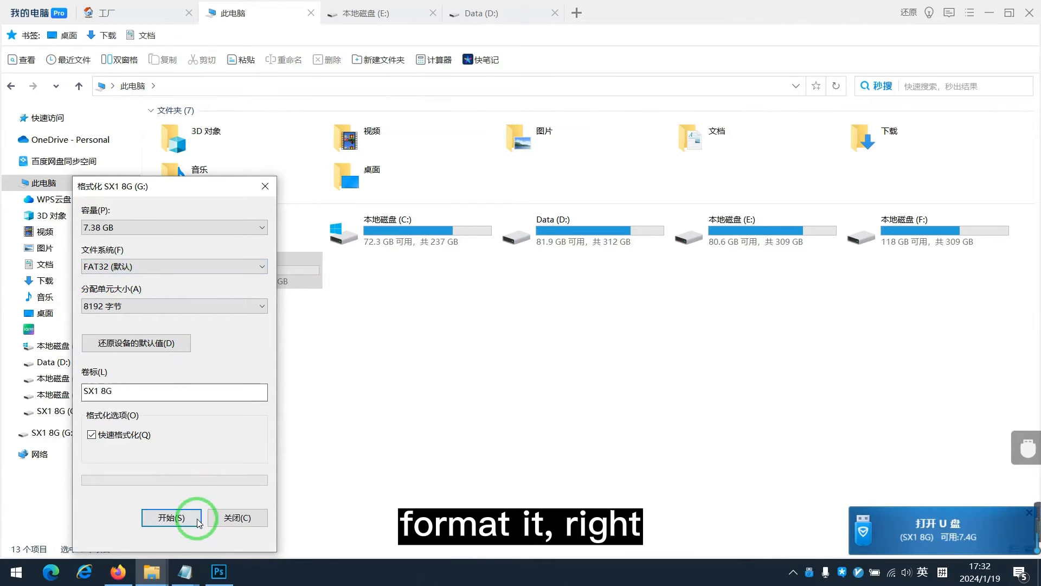
click(172, 518)
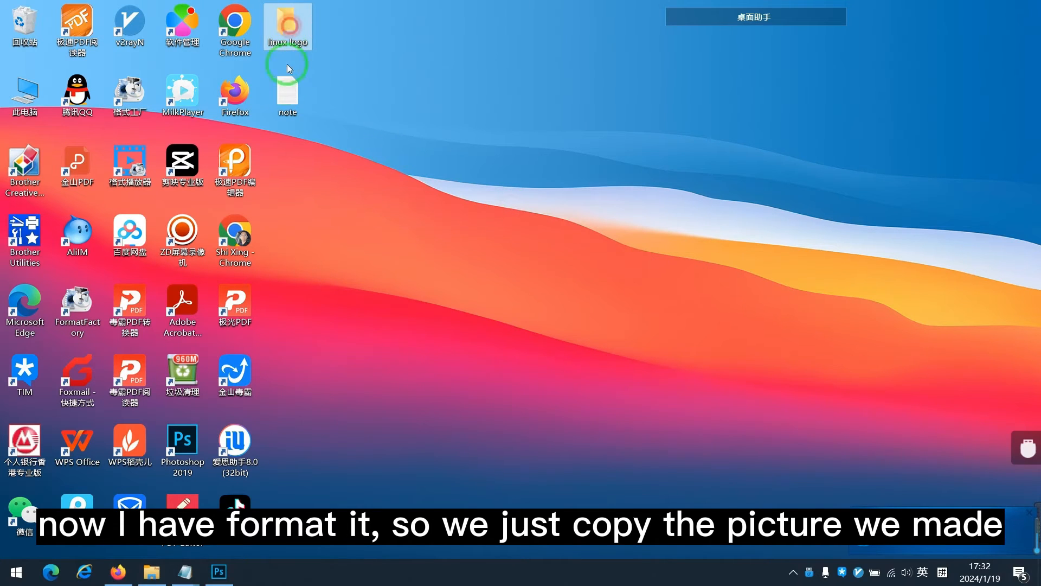
- Copy updatelogo onto the SX1 8G (G:) drive and return to This PC
double_click(288, 24)
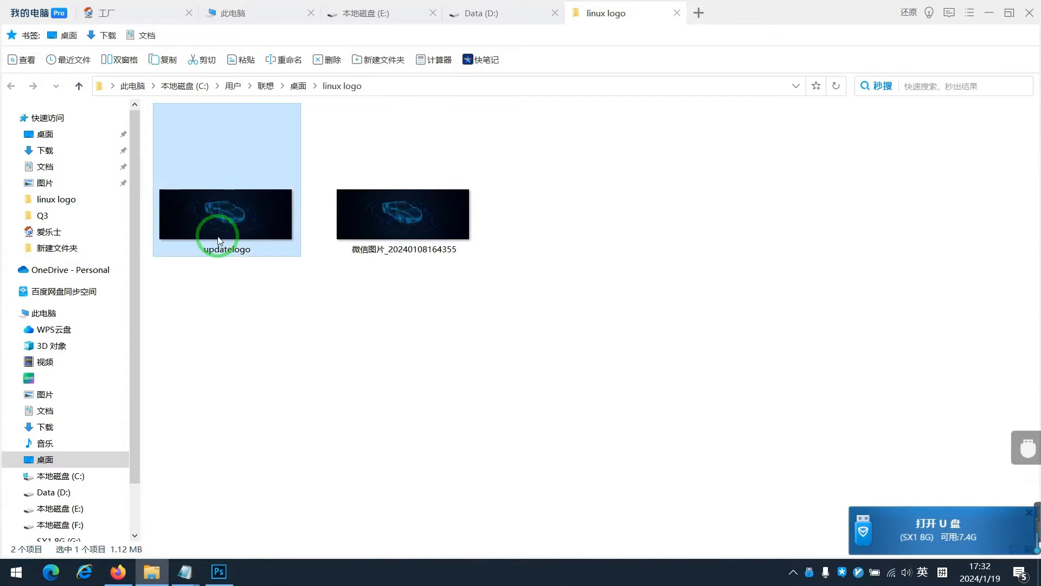
right_click(222, 222)
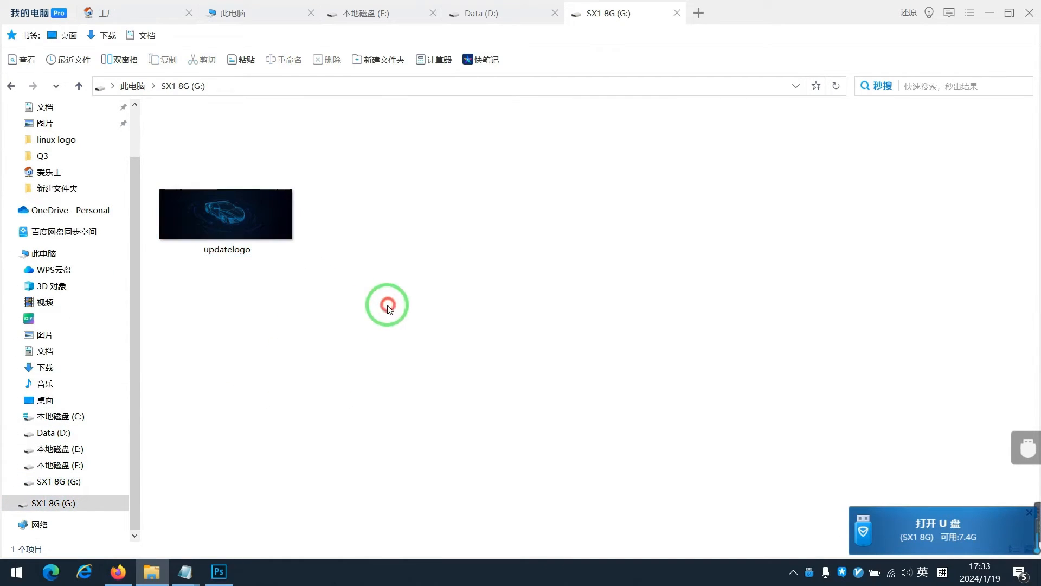
click(41, 254)
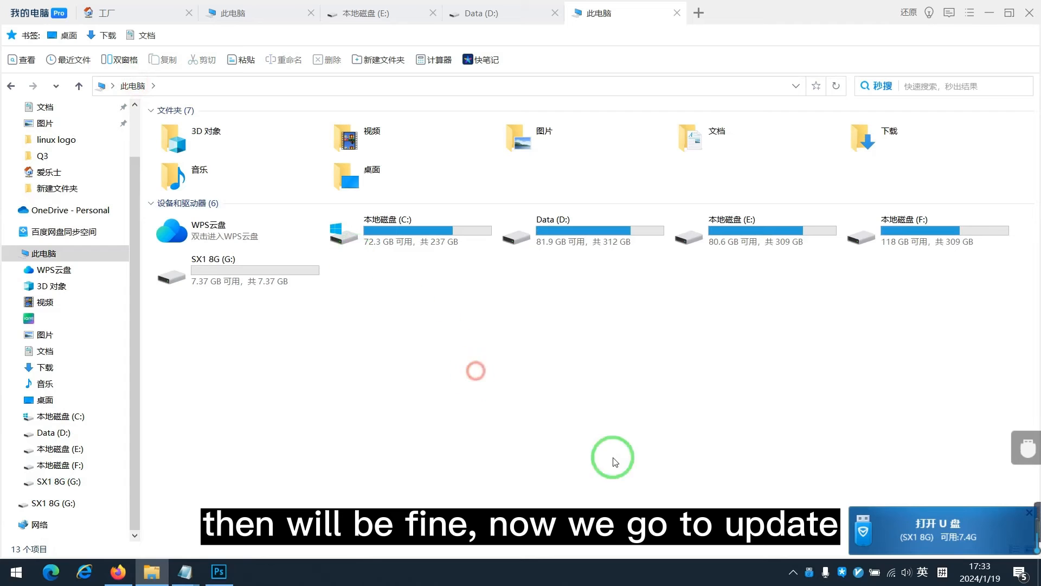